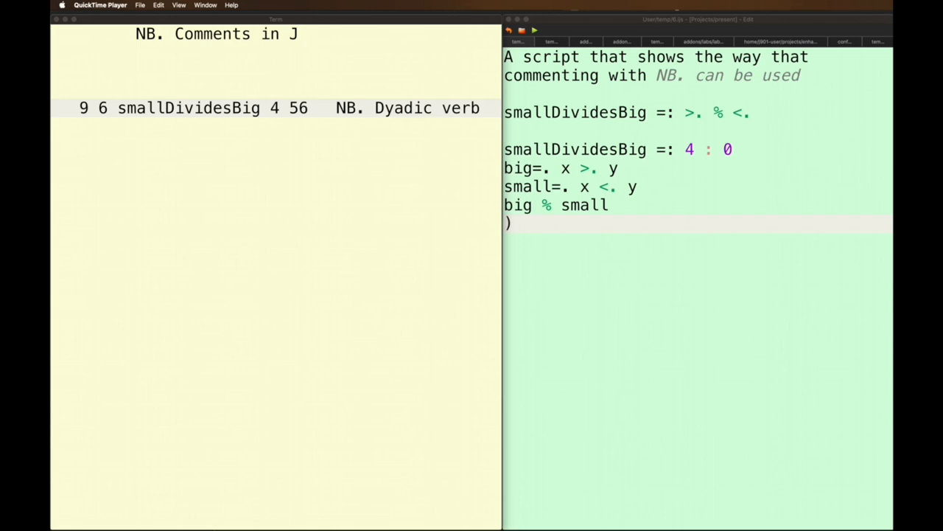
pyautogui.moveTo(360, 252)
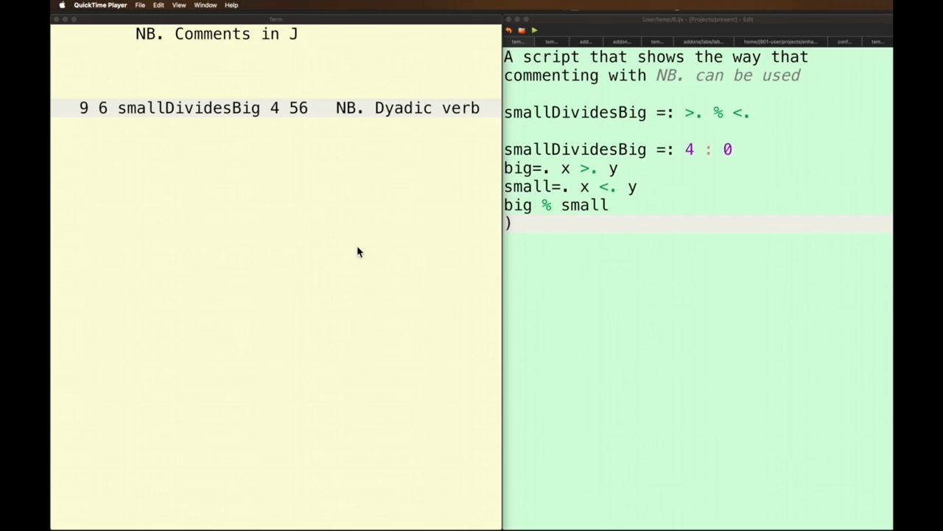
pyautogui.moveTo(360, 119)
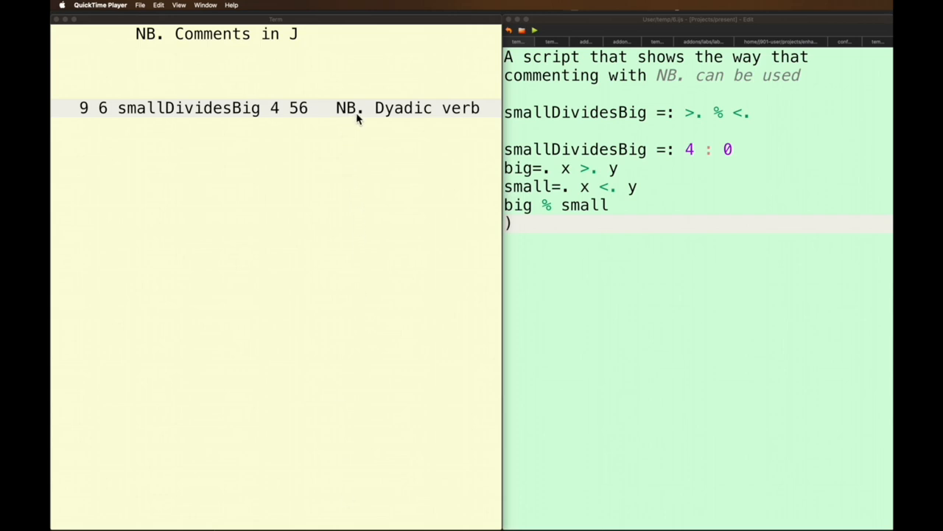
pyautogui.moveTo(351, 118)
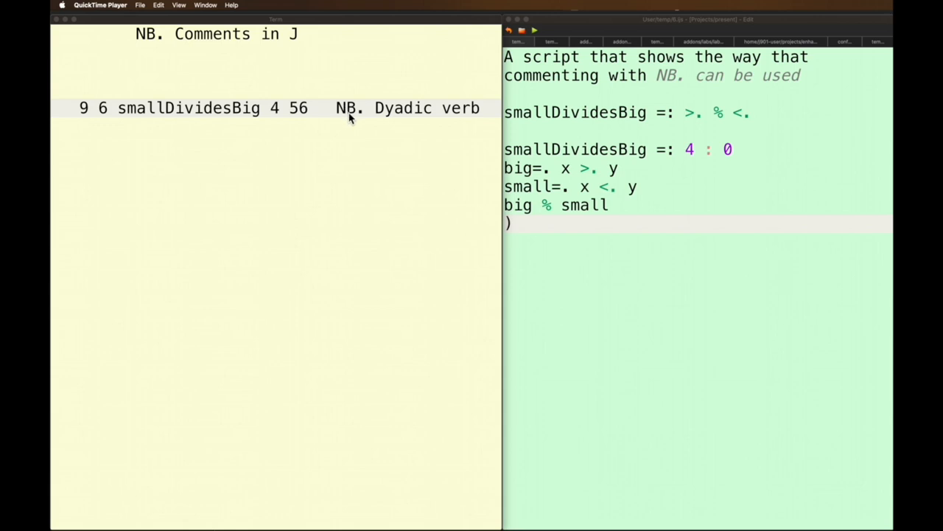
pyautogui.moveTo(404, 116)
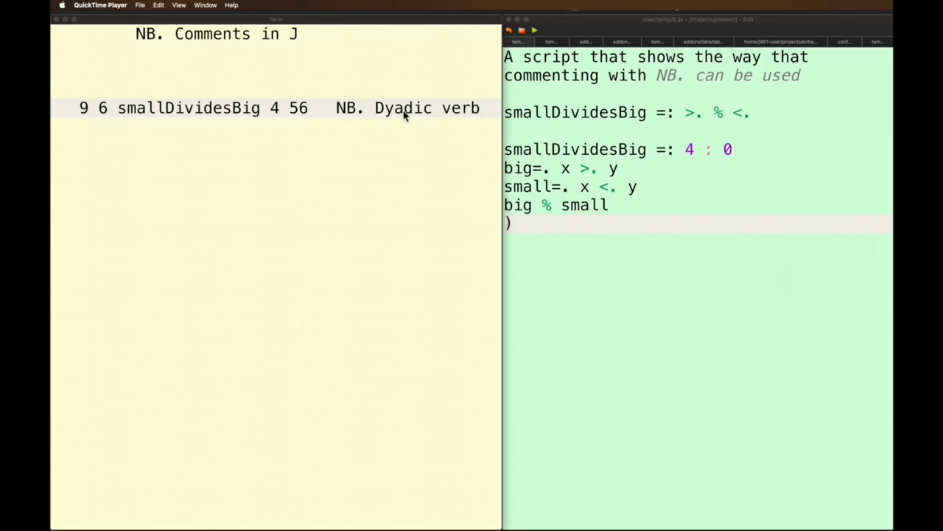
pyautogui.moveTo(455, 135)
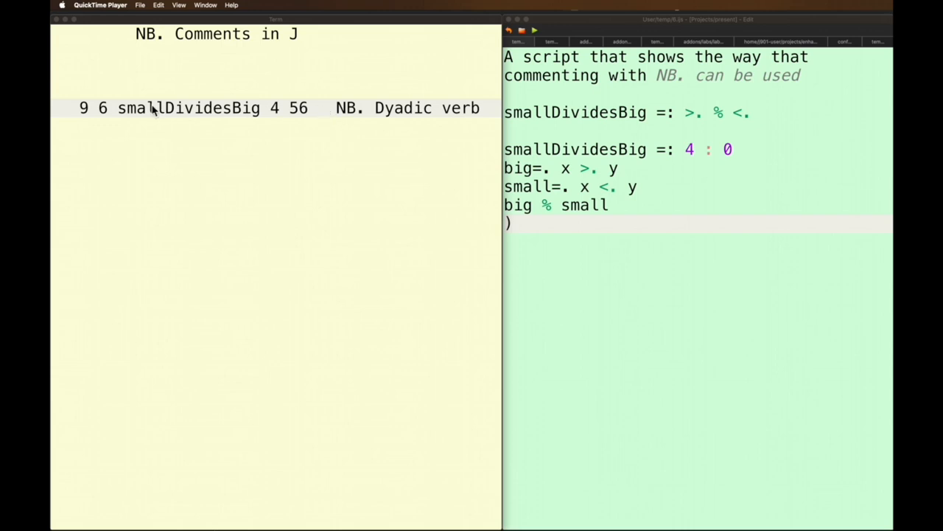
pyautogui.moveTo(227, 115)
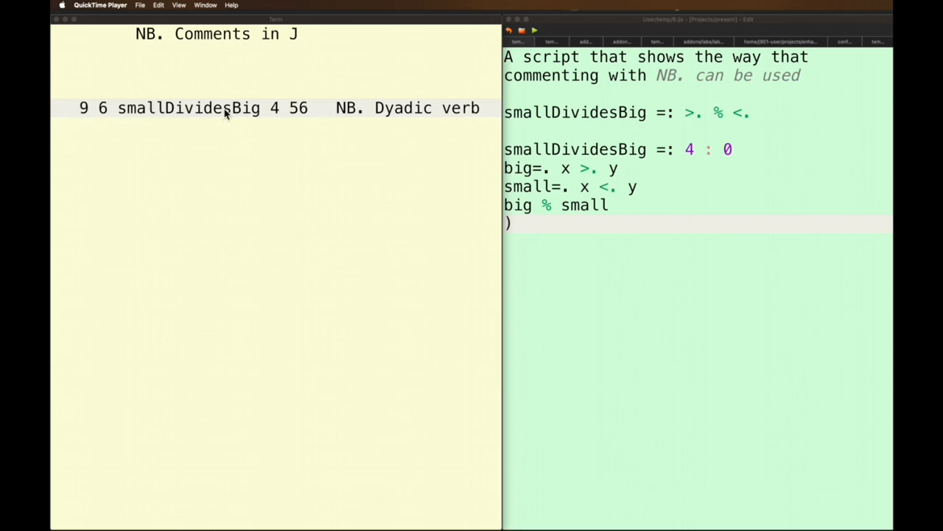
pyautogui.moveTo(287, 143)
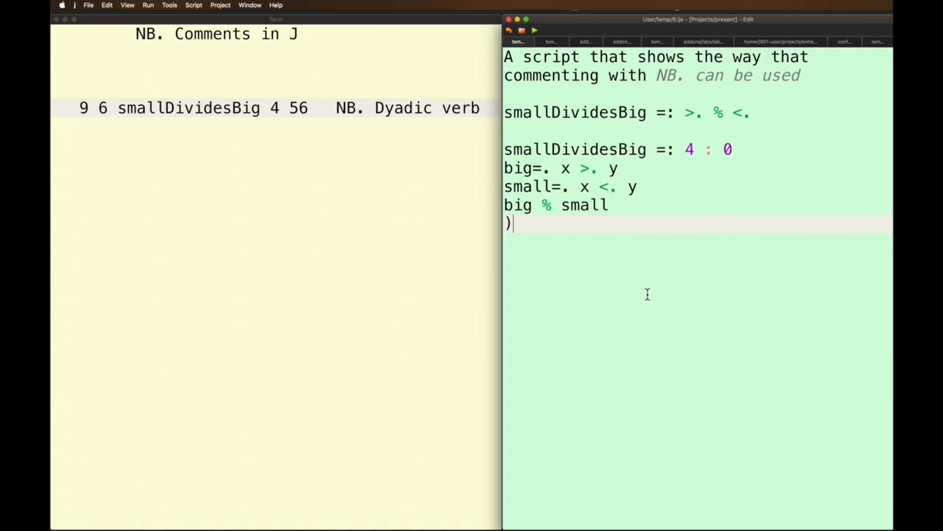
pyautogui.moveTo(516, 67)
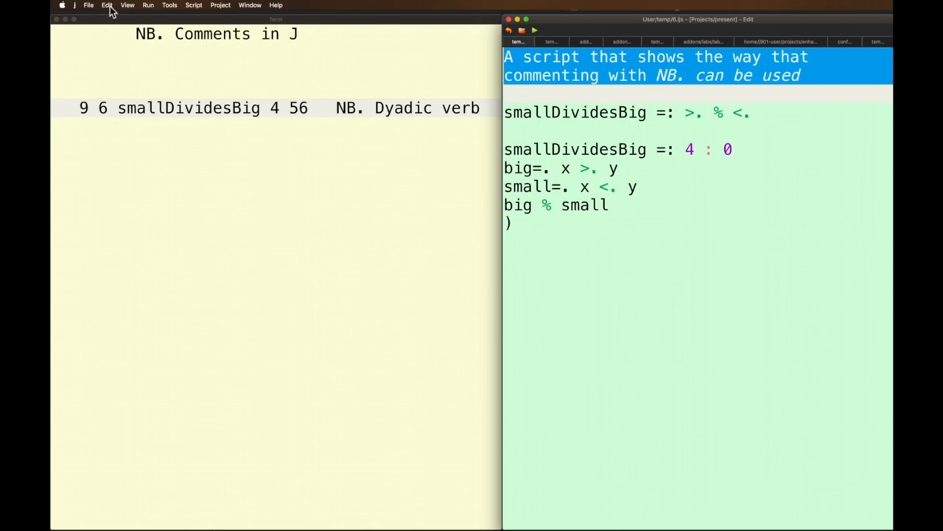
# Step: Frame the two description lines as an NB. comment block via Edit > Selection > Add Comment ====
pyautogui.click(106, 6)
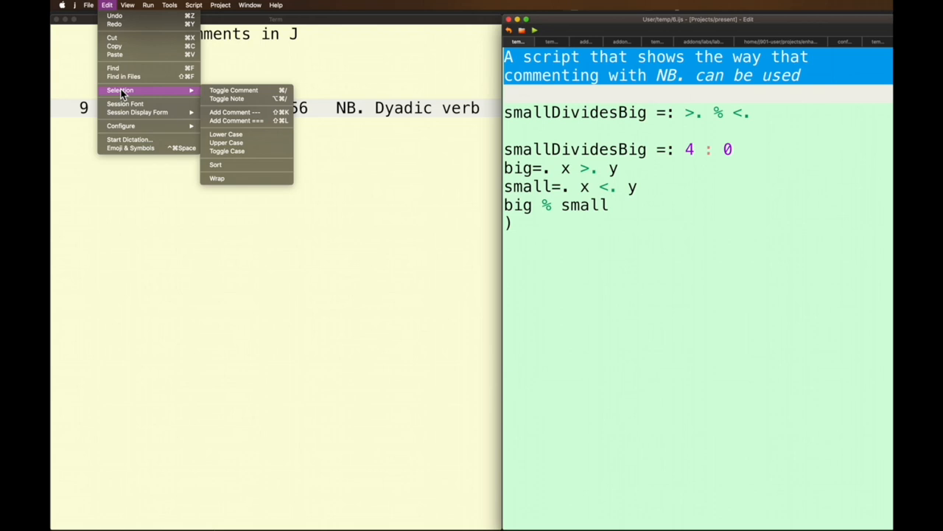
pyautogui.moveTo(233, 90)
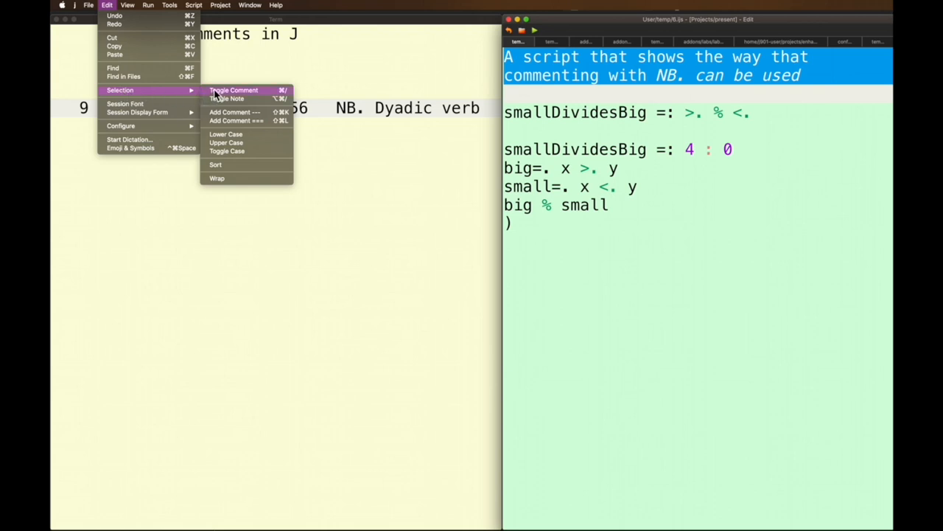
pyautogui.click(233, 90)
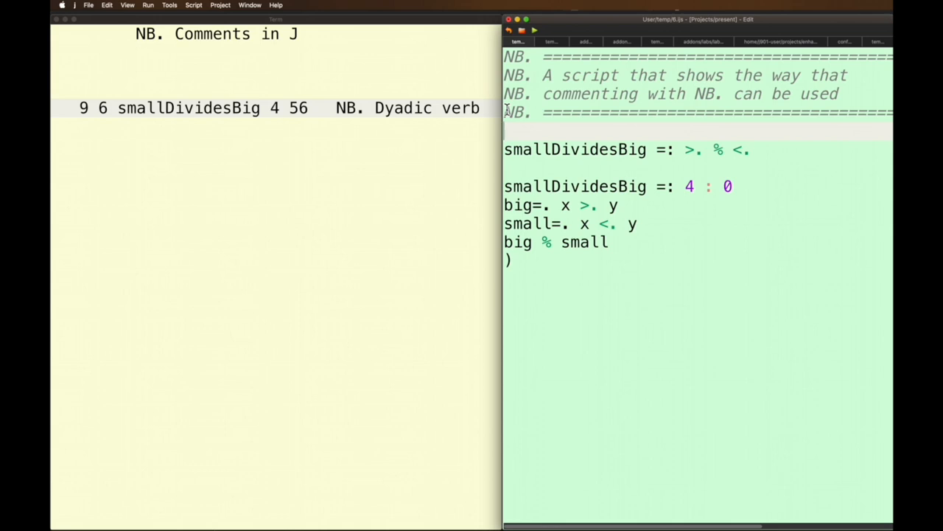
pyautogui.moveTo(537, 154)
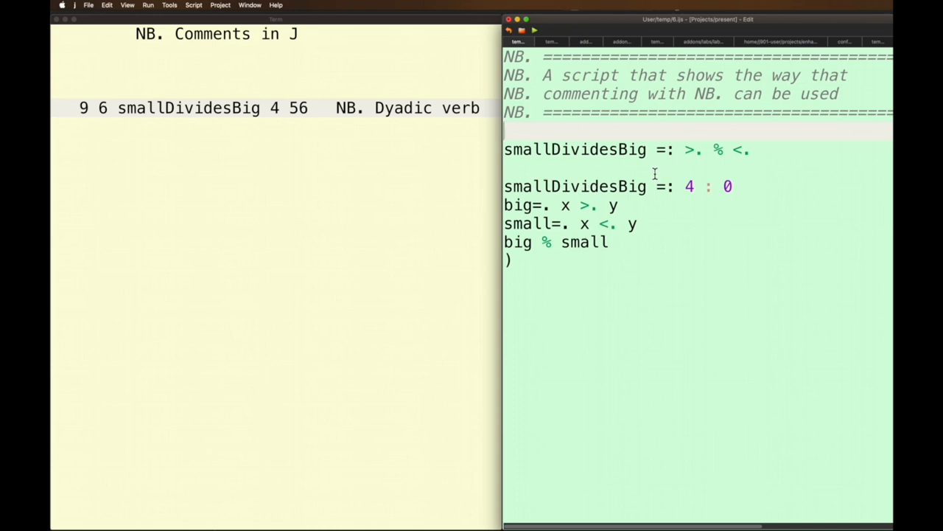
pyautogui.moveTo(805, 152)
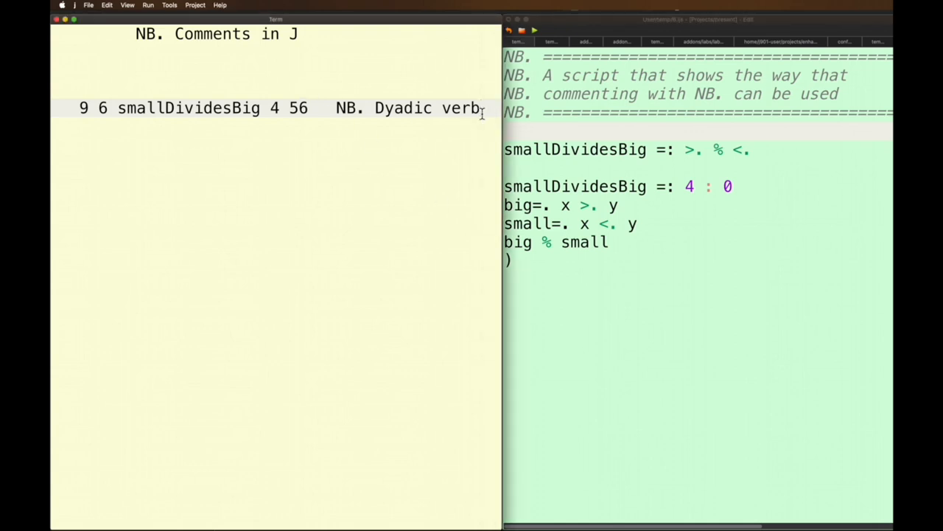
# Step: Rerun 9 6 smallDividesBig 4 56 in the session, getting 2.25 9.33333, then return to the script
pyautogui.press('enter')
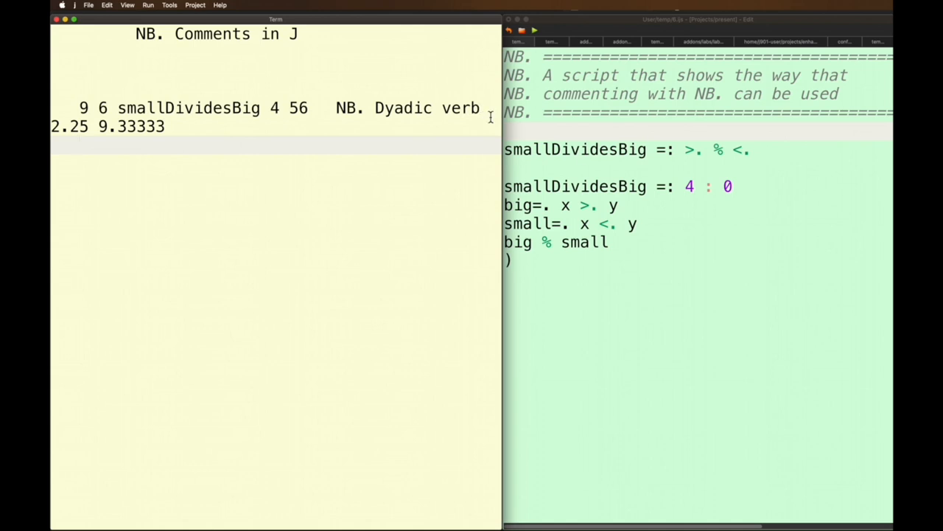
pyautogui.click(677, 206)
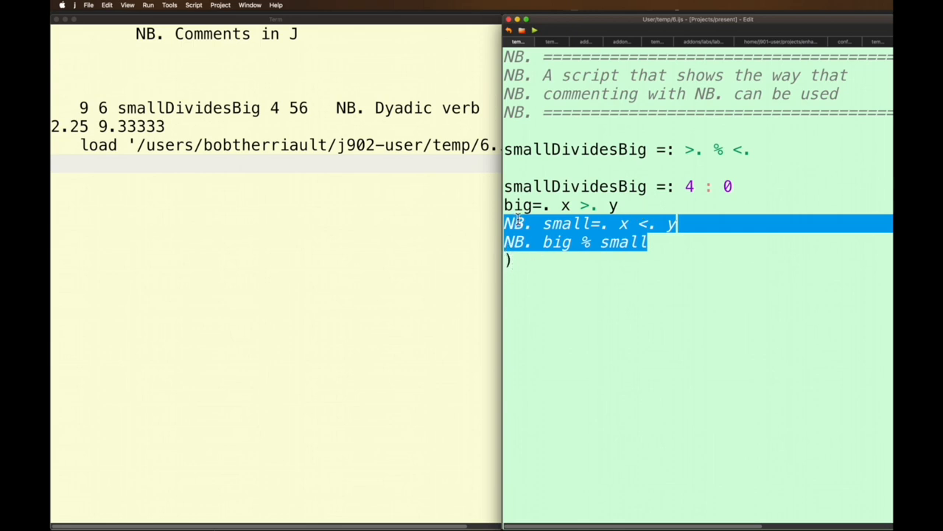
pyautogui.moveTo(619, 273)
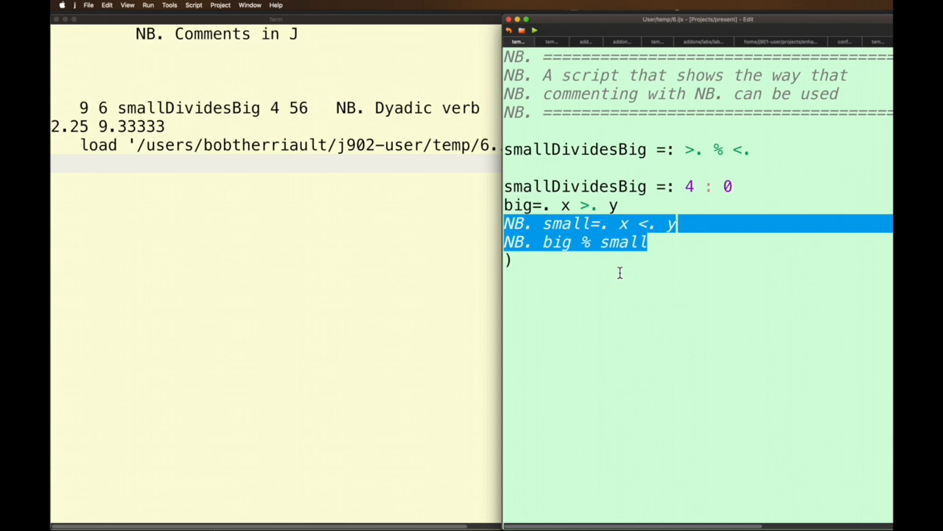
pyautogui.moveTo(222, 118)
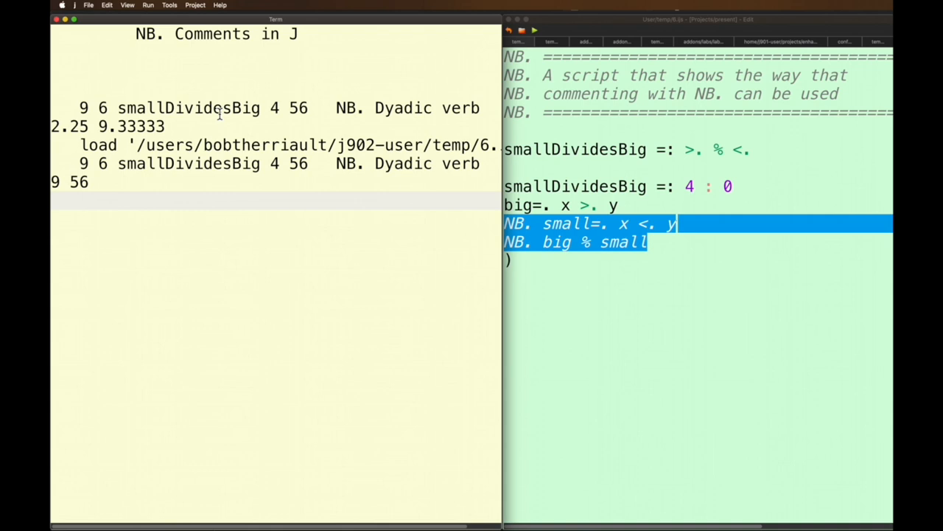
pyautogui.moveTo(560, 164)
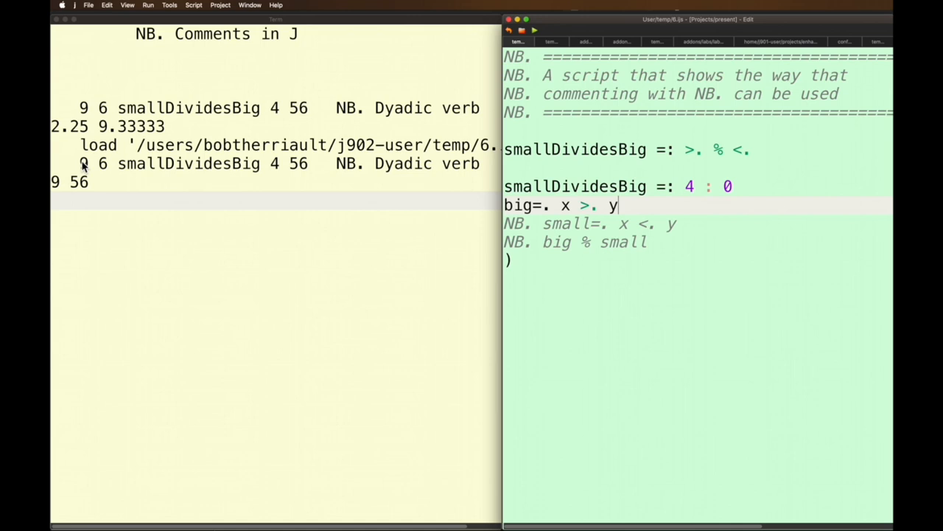
pyautogui.moveTo(284, 168)
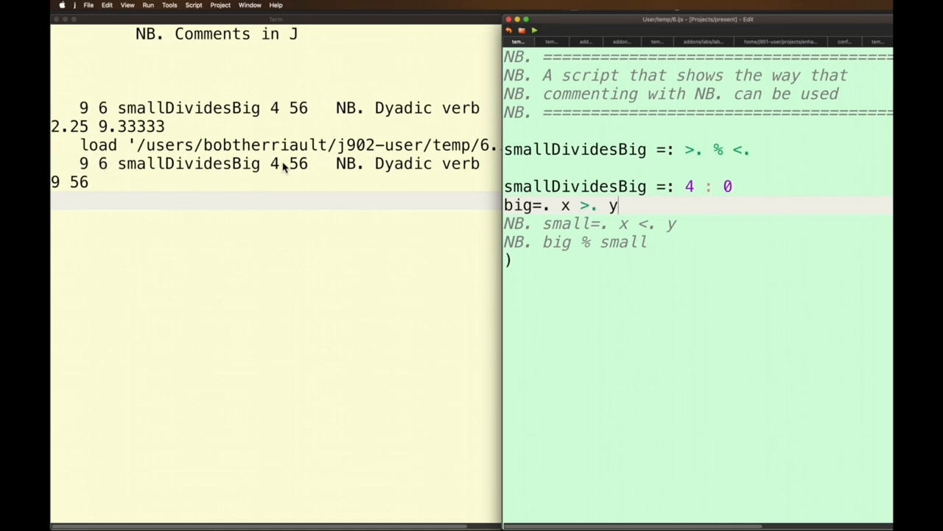
pyautogui.moveTo(301, 169)
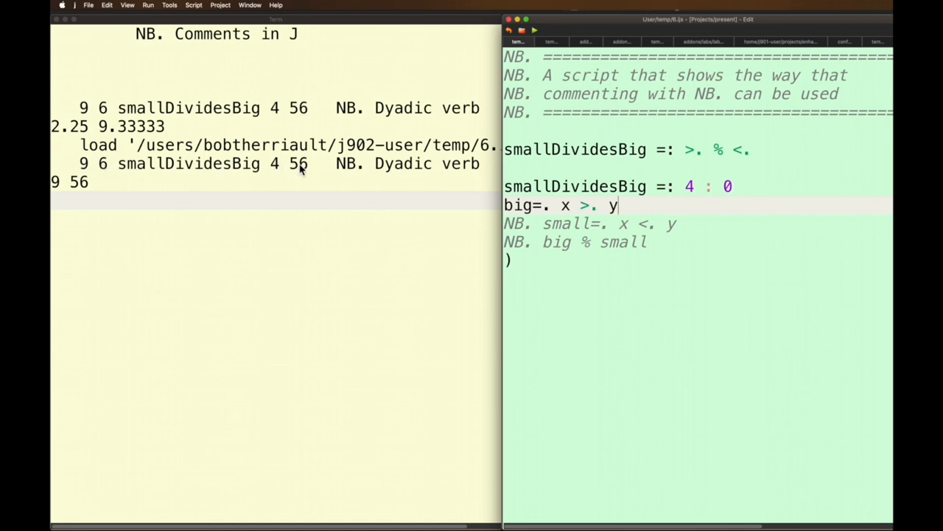
pyautogui.moveTo(87, 165)
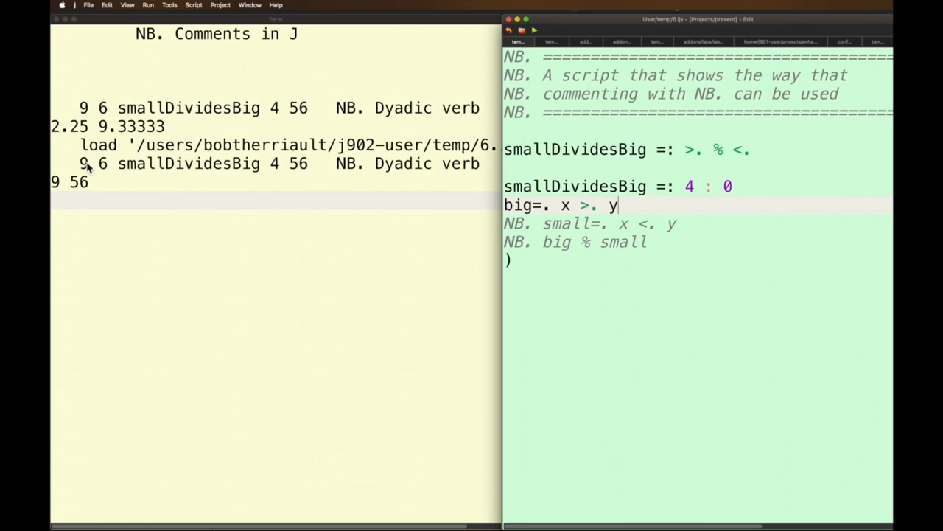
pyautogui.moveTo(80, 190)
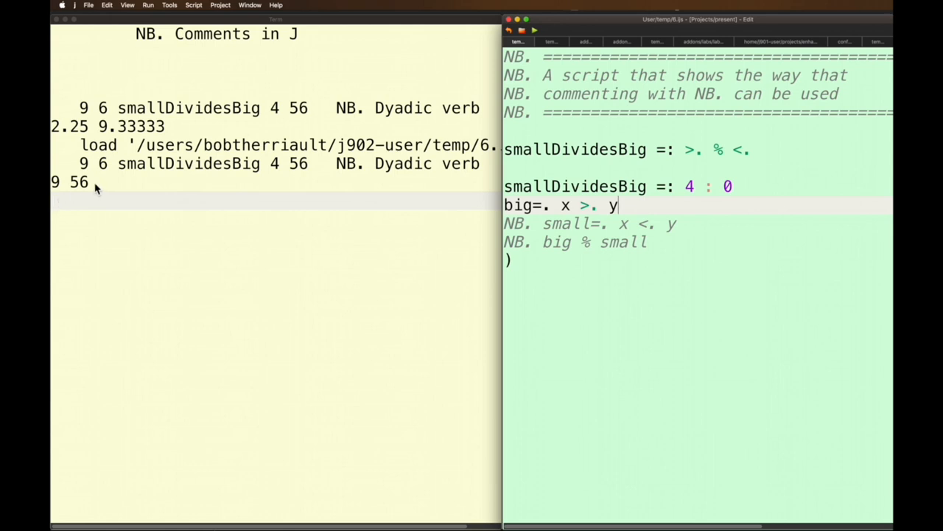
pyautogui.moveTo(533, 224)
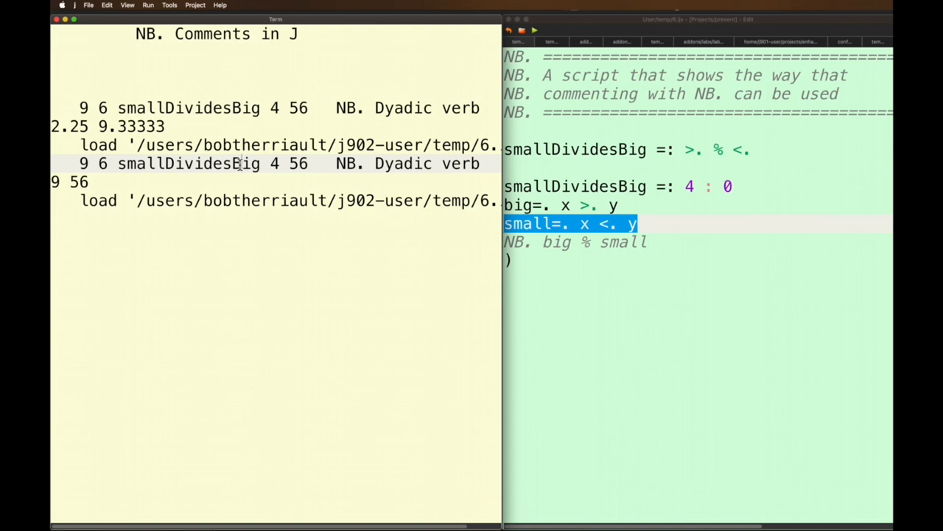
# Step: Run the reloaded example in the session, which now returns 4 6
pyautogui.press('enter')
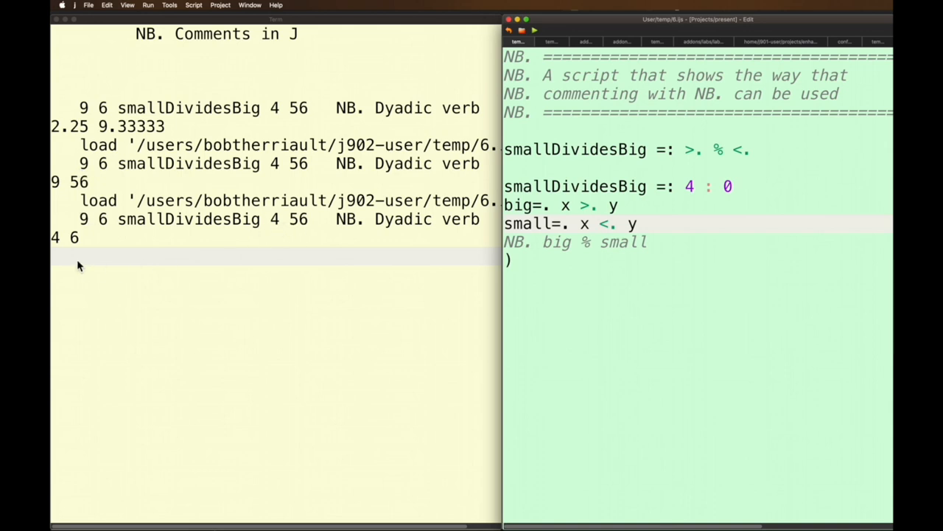
pyautogui.moveTo(295, 230)
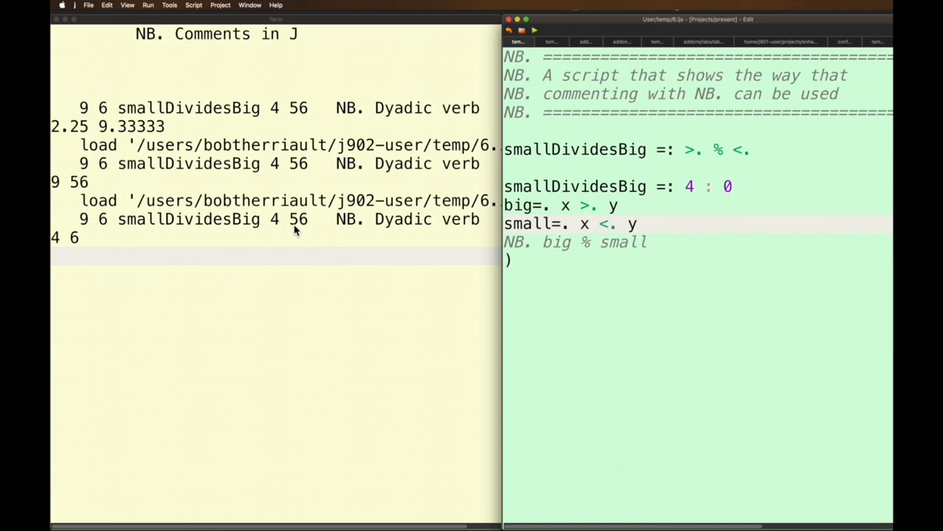
pyautogui.moveTo(389, 272)
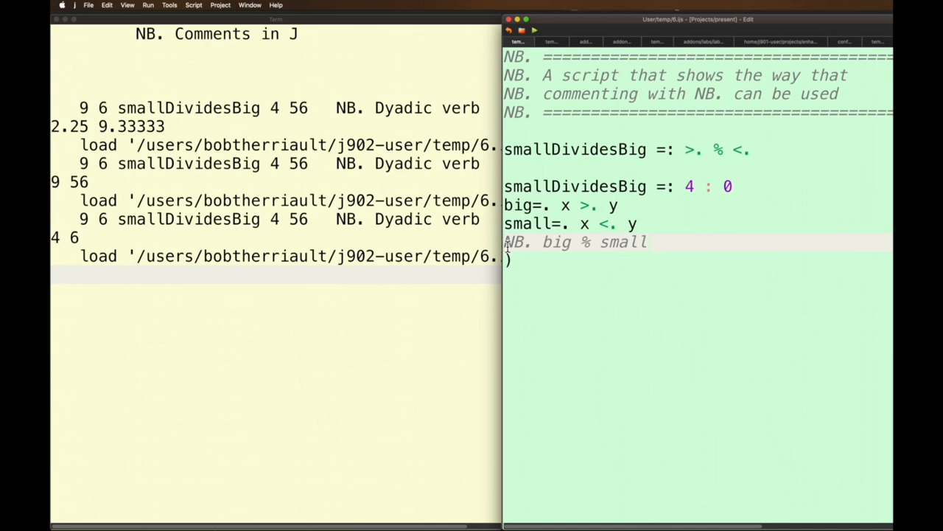
# Step: Select the big % small line so it can be uncommented before reloading
pyautogui.doubleClick(557, 242)
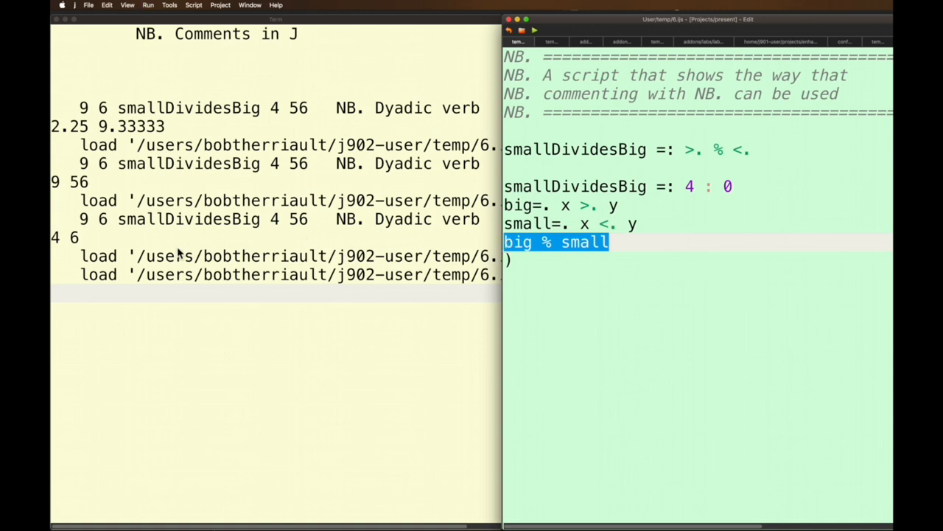
pyautogui.moveTo(531, 351)
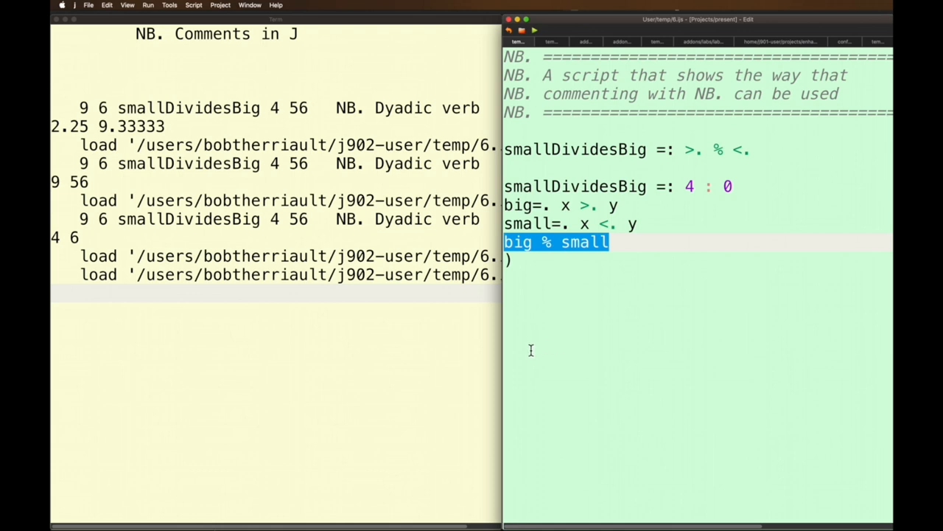
pyautogui.moveTo(528, 353)
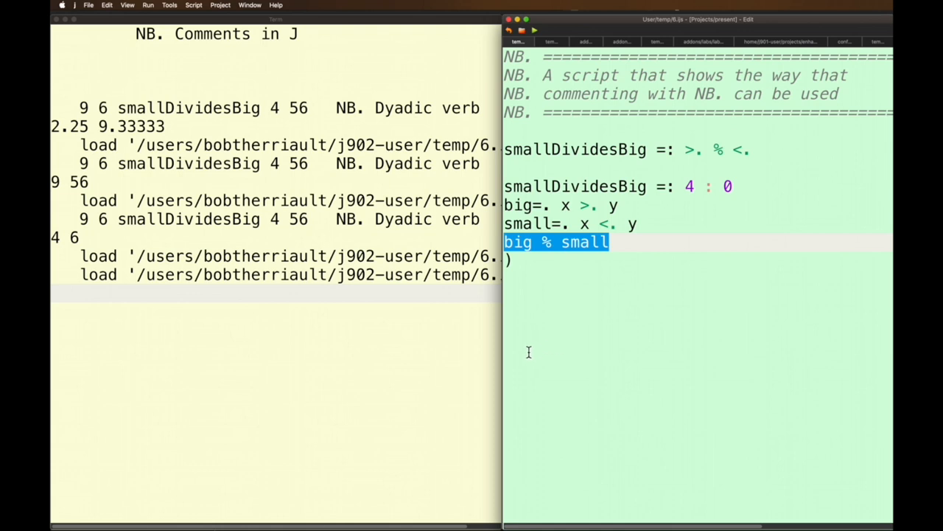
pyautogui.moveTo(557, 242)
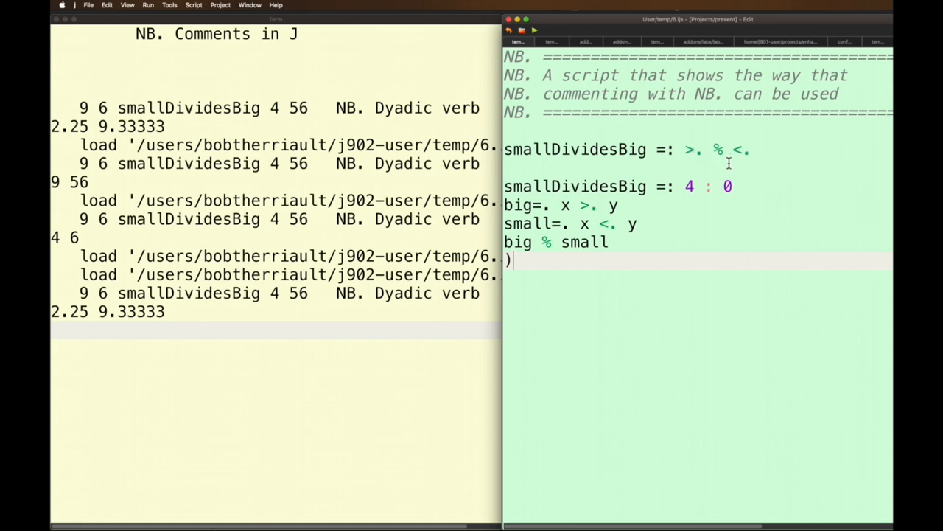
pyautogui.moveTo(769, 161)
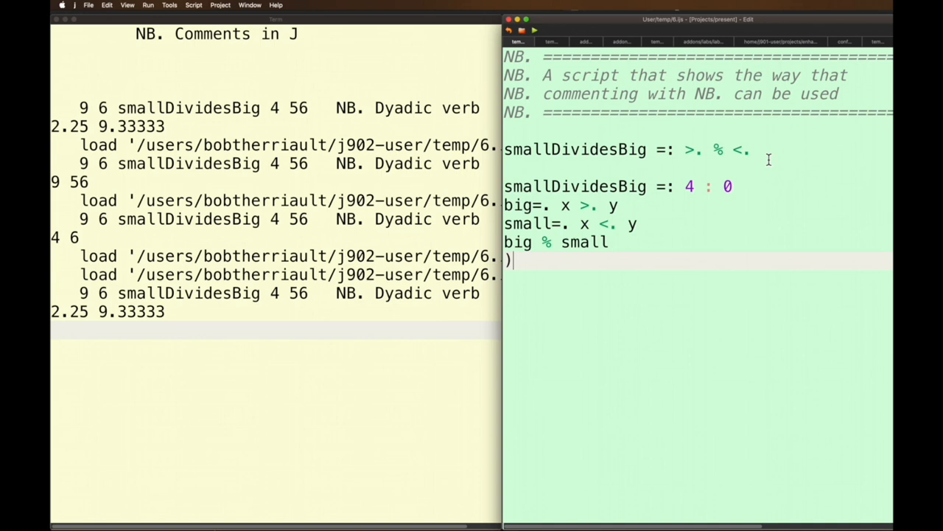
pyautogui.moveTo(537, 207)
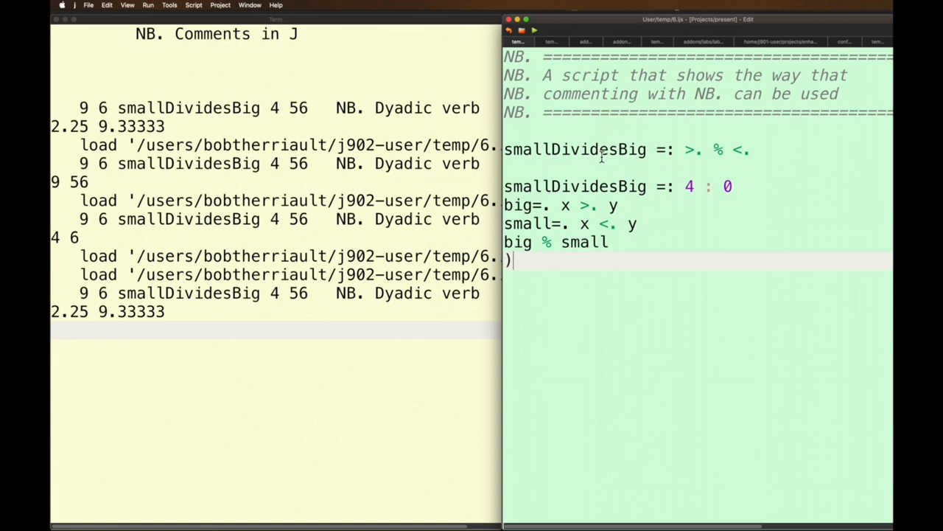
pyautogui.moveTo(759, 165)
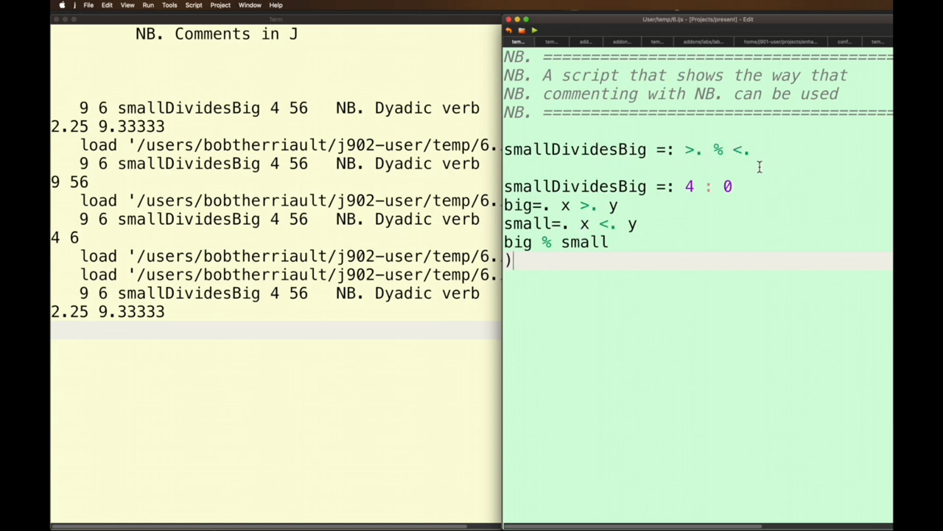
pyautogui.moveTo(527, 193)
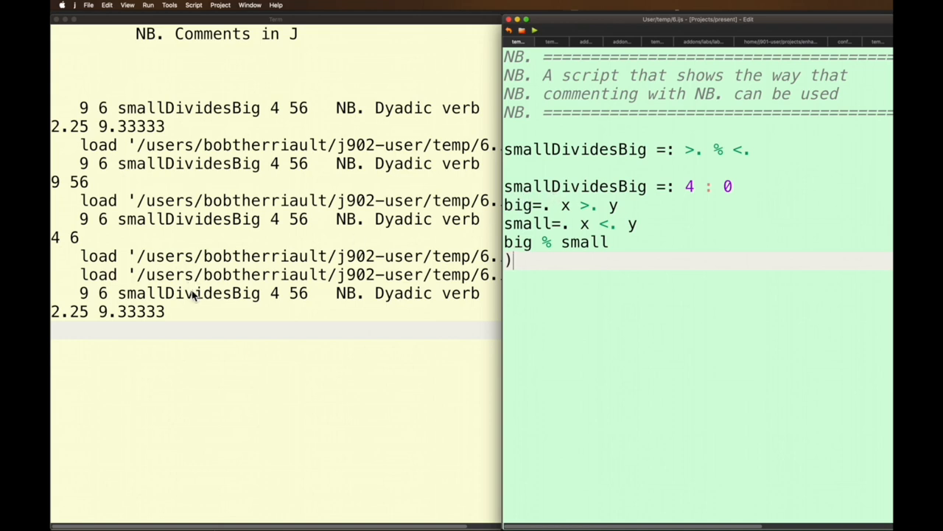
# Step: Enter smallDividesBig in the session to reveal its explicit 4 : 0 definition
pyautogui.doubleClick(189, 292)
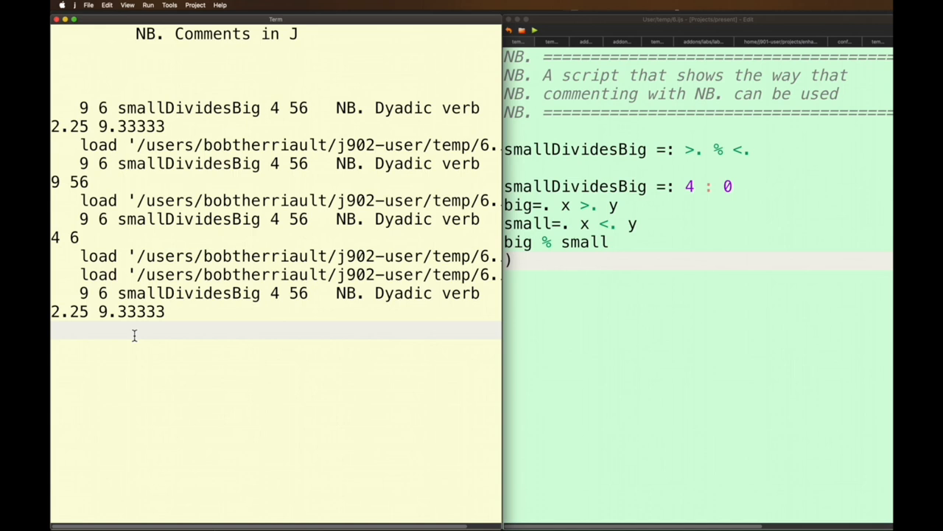
pyautogui.write('smallDividesBig')
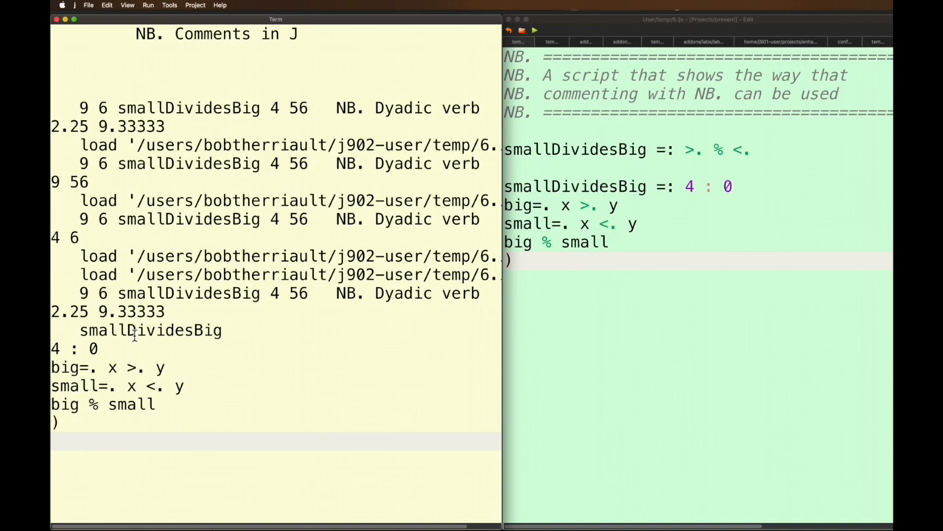
pyautogui.moveTo(155, 386)
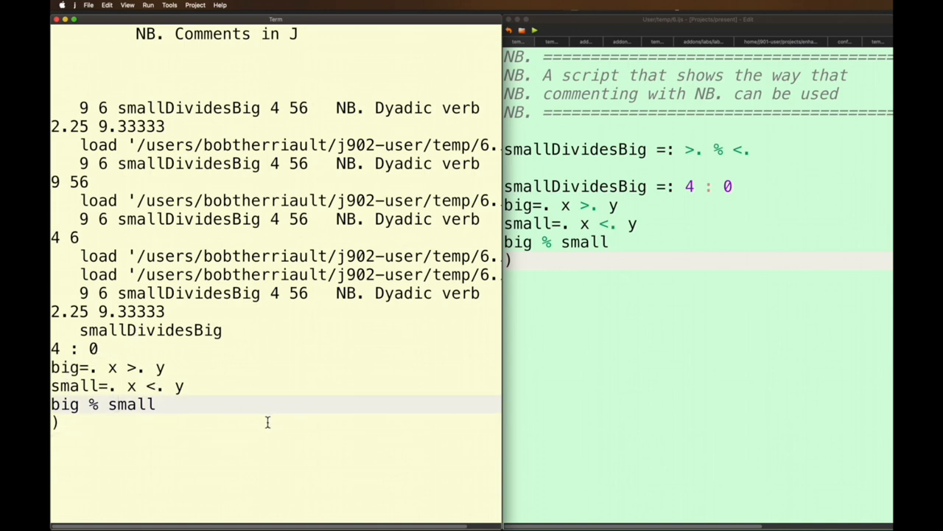
pyautogui.moveTo(522, 287)
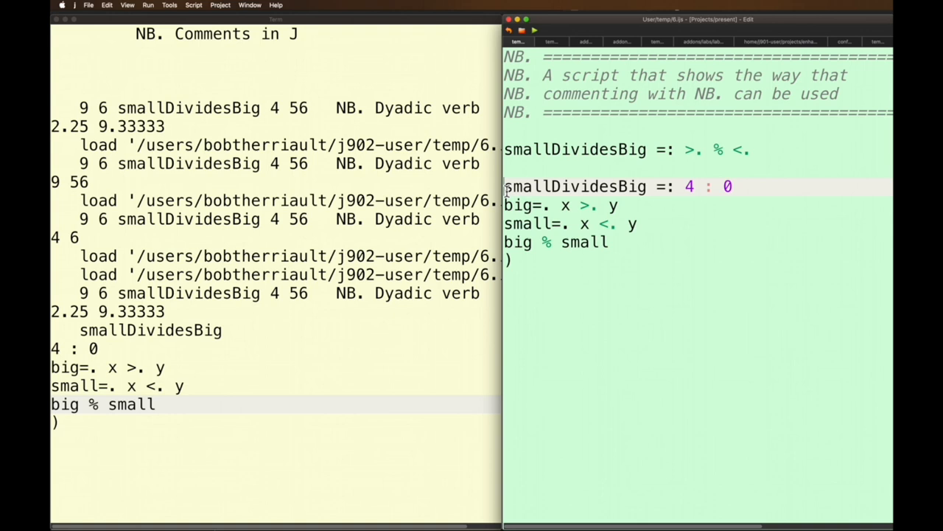
# Step: Wrap the explicit smallDividesBig definition lines in a Note'' block using Toggle Note
pyautogui.moveTo(504, 185); pyautogui.dragTo(513, 259)
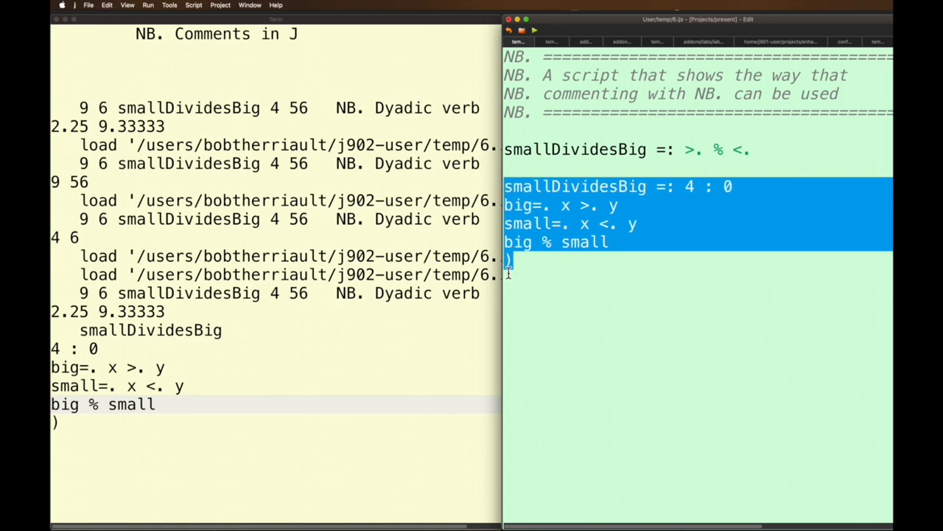
pyautogui.click(106, 6)
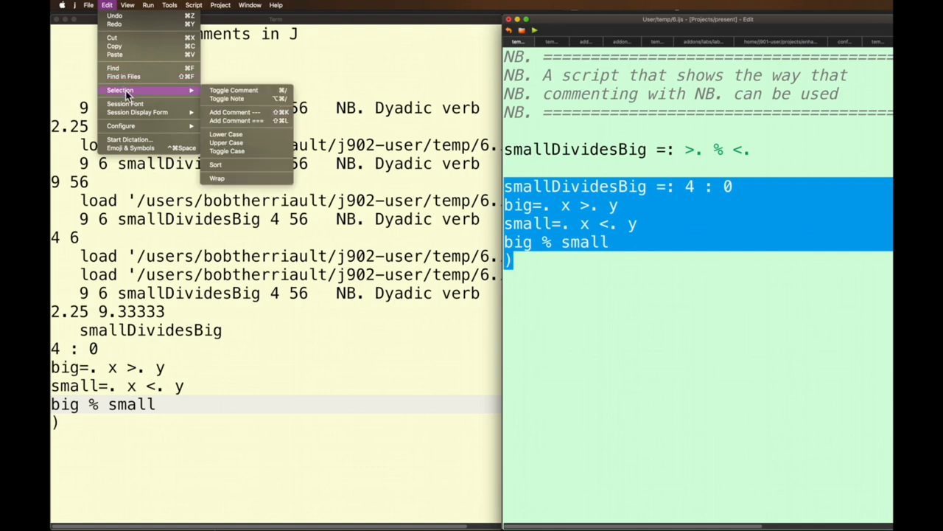
pyautogui.moveTo(214, 103)
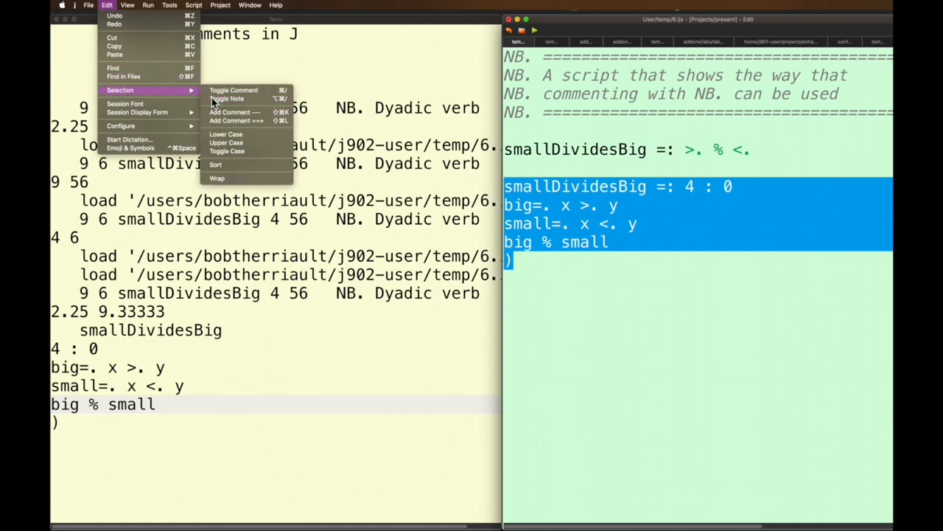
pyautogui.click(227, 97)
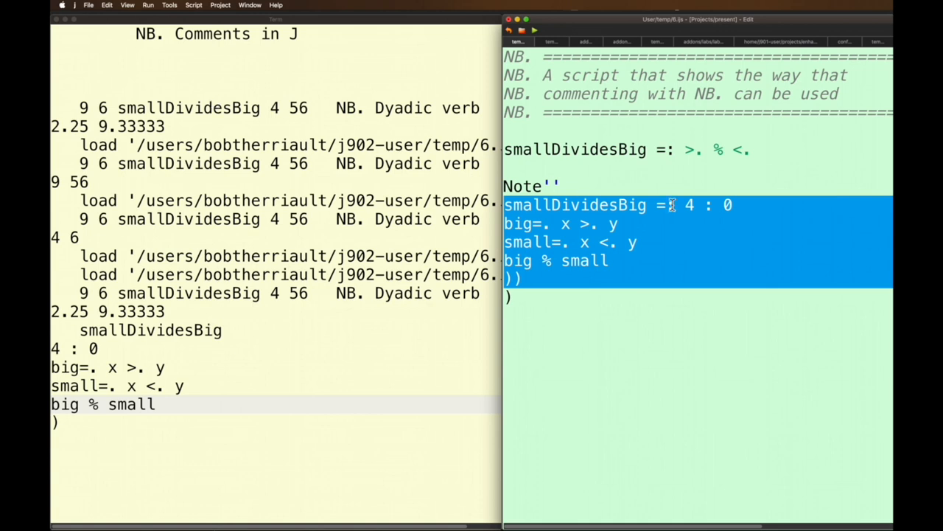
pyautogui.moveTo(559, 266)
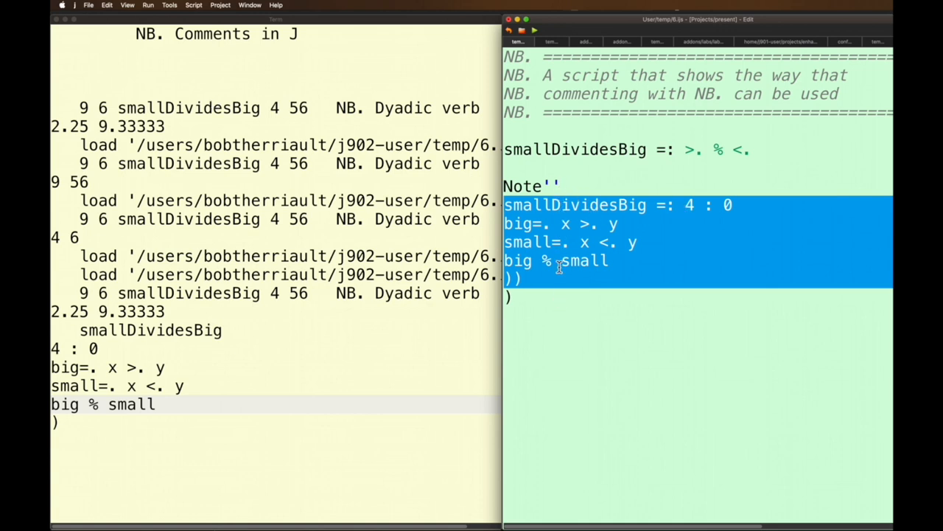
pyautogui.moveTo(544, 292)
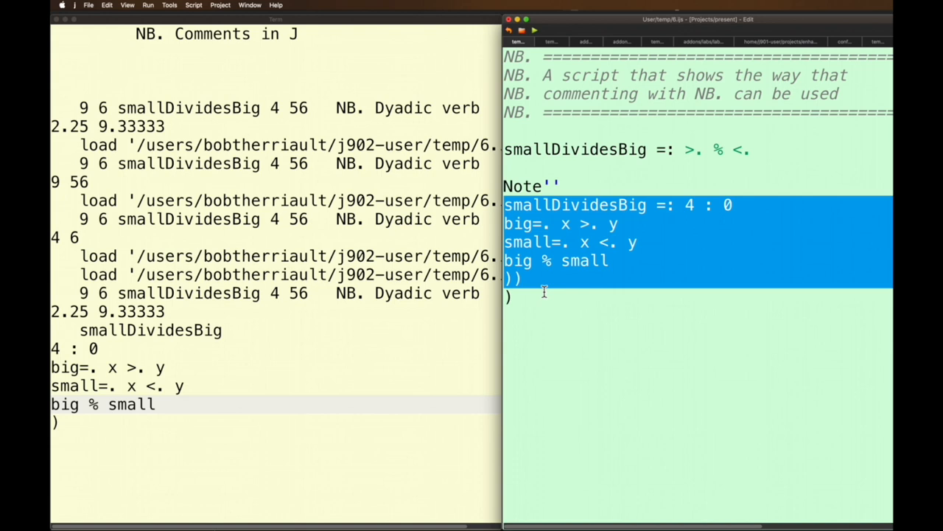
pyautogui.moveTo(531, 302)
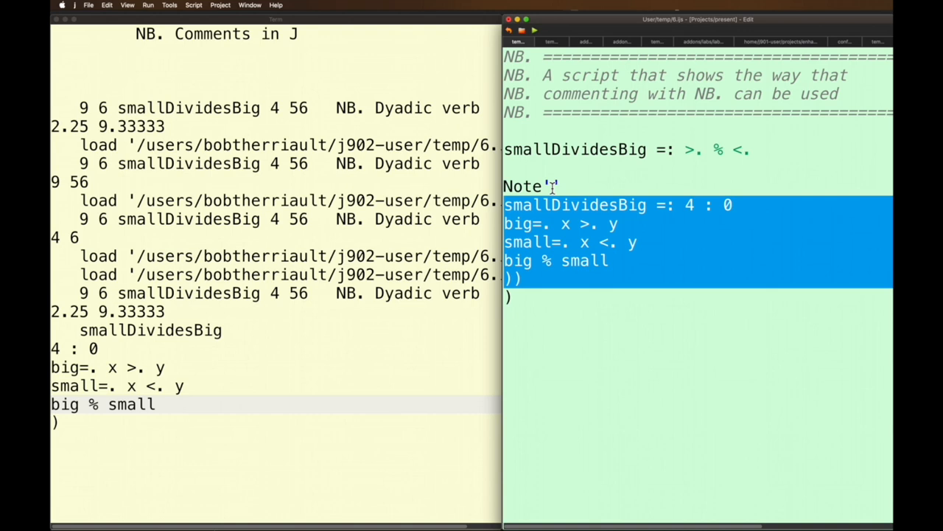
# Step: Label the Note block 'take it out' between the quotes
pyautogui.write('take it out')
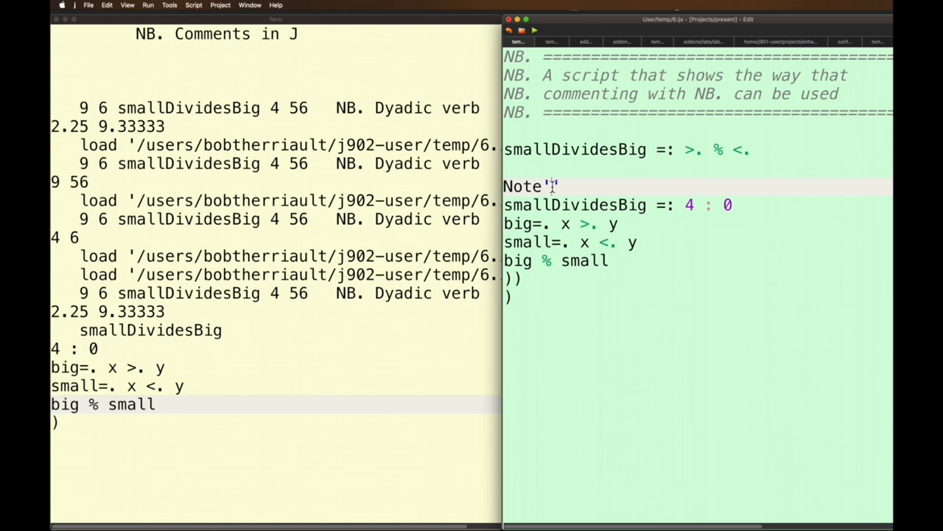
pyautogui.write('take it out')
pyautogui.click(276, 439)
pyautogui.write('smallDividesBig')
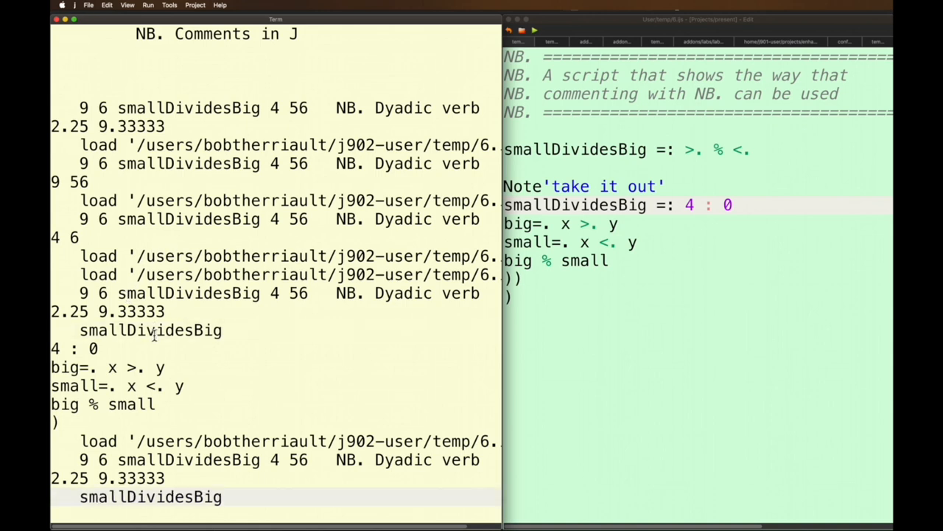
# Step: Scroll the session to view smallDividesBig's tacit >. % <. definition
pyautogui.scroll(-3)
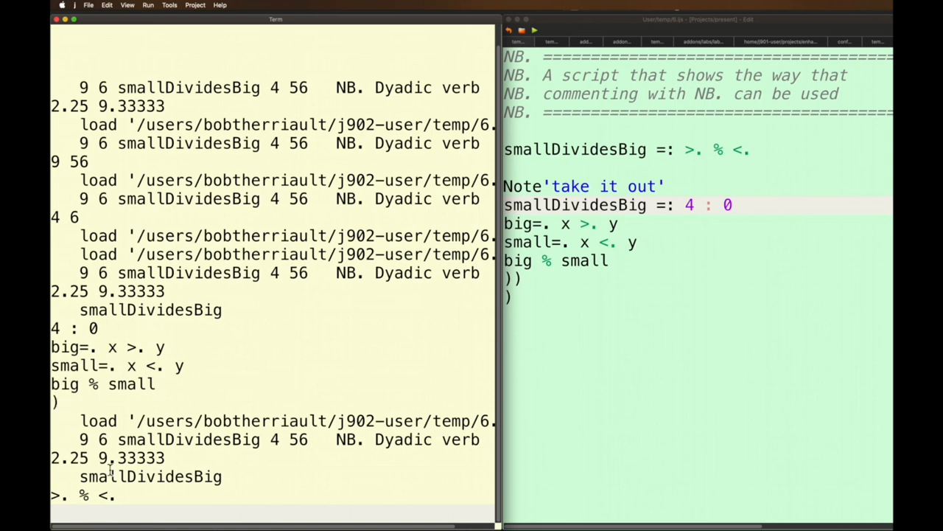
pyautogui.moveTo(123, 508)
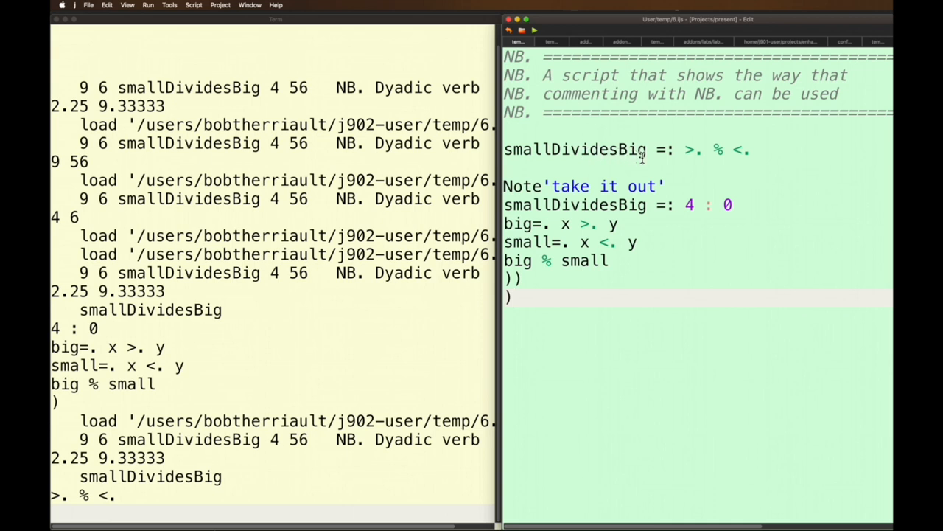
pyautogui.moveTo(793, 194)
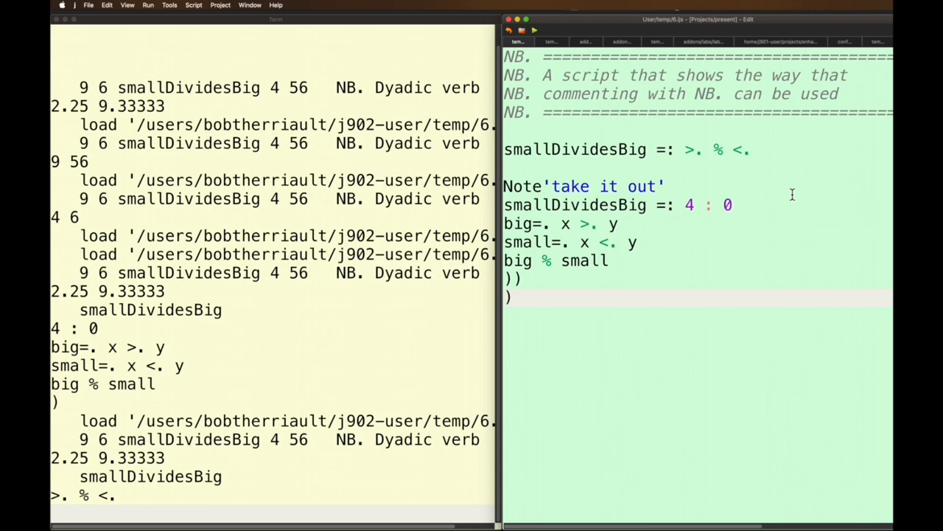
pyautogui.moveTo(724, 130)
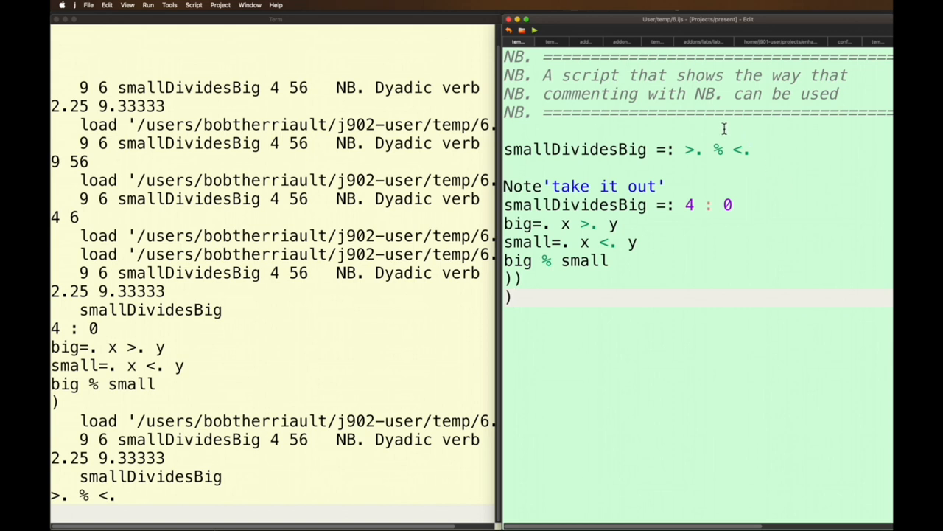
pyautogui.moveTo(249, 324)
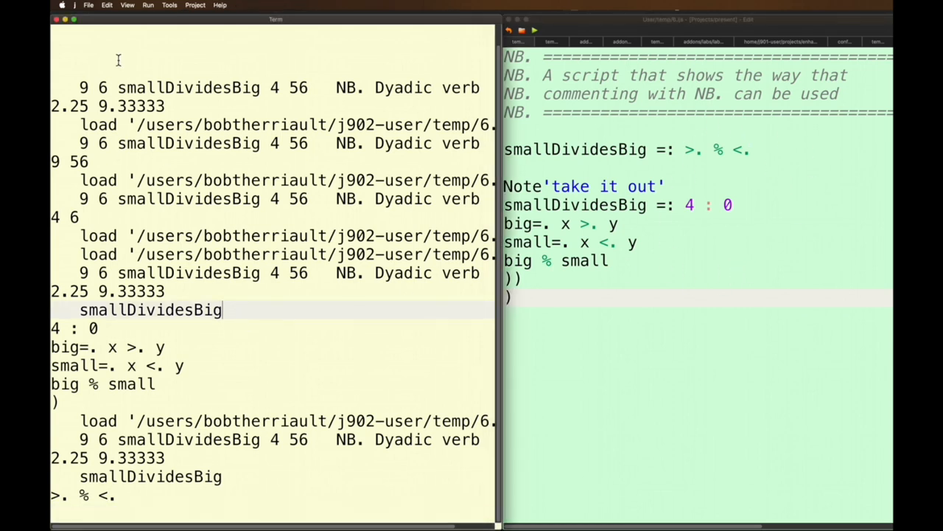
# Step: Bring up the Edit menu's Selection commands for toggling comments and notes
pyautogui.click(107, 6)
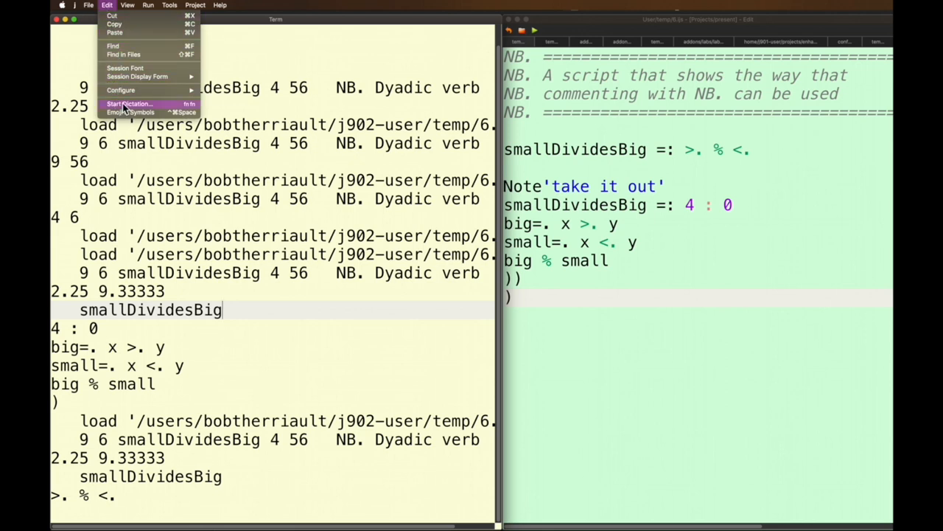
pyautogui.click(598, 310)
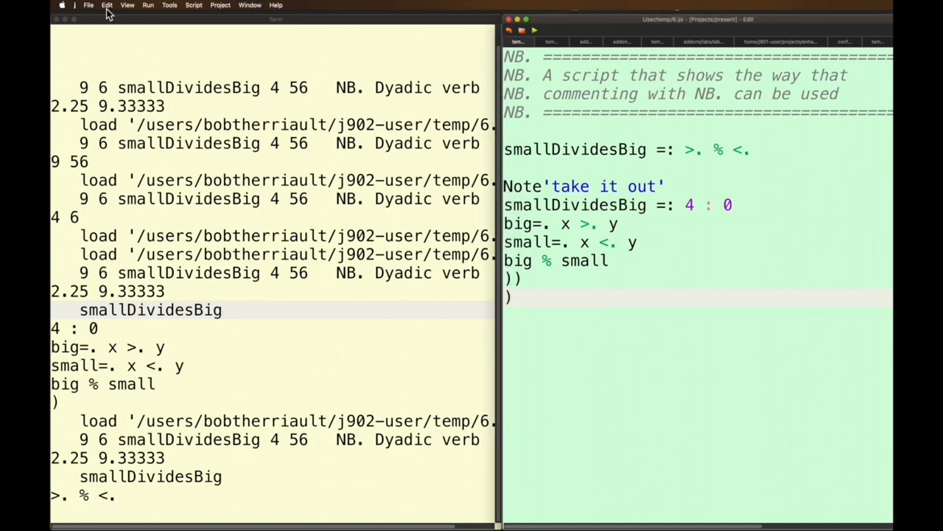
pyautogui.click(106, 6)
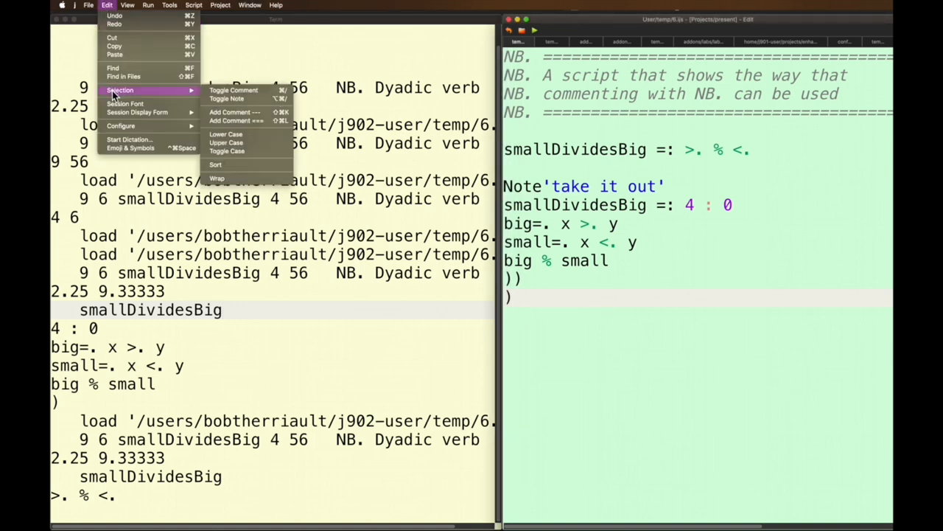
pyautogui.moveTo(549, 337)
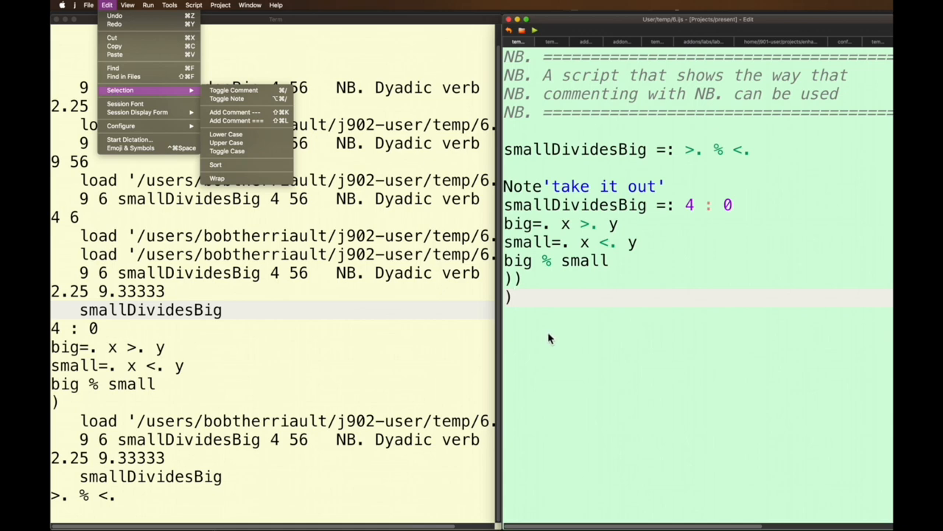